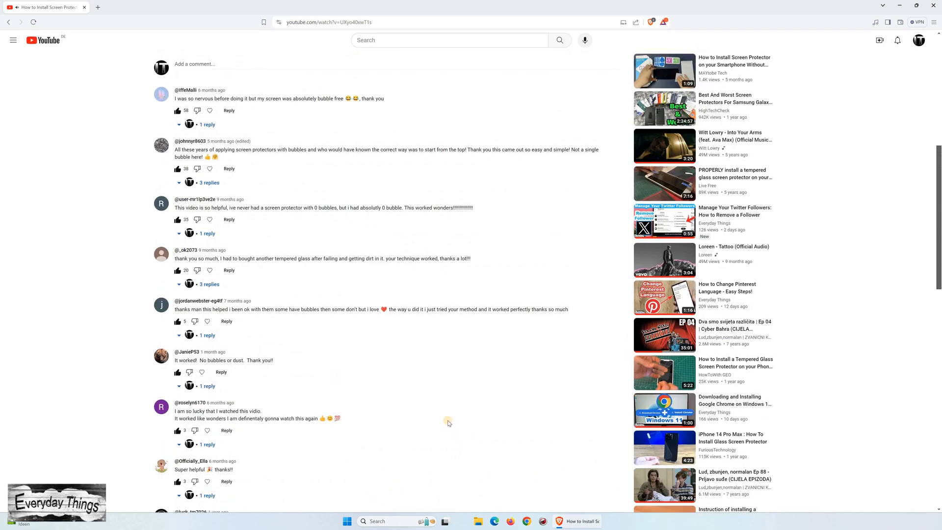
From the account menu go to YouTube Studio and bring up the channel's Settings window.
scroll(up, 3)
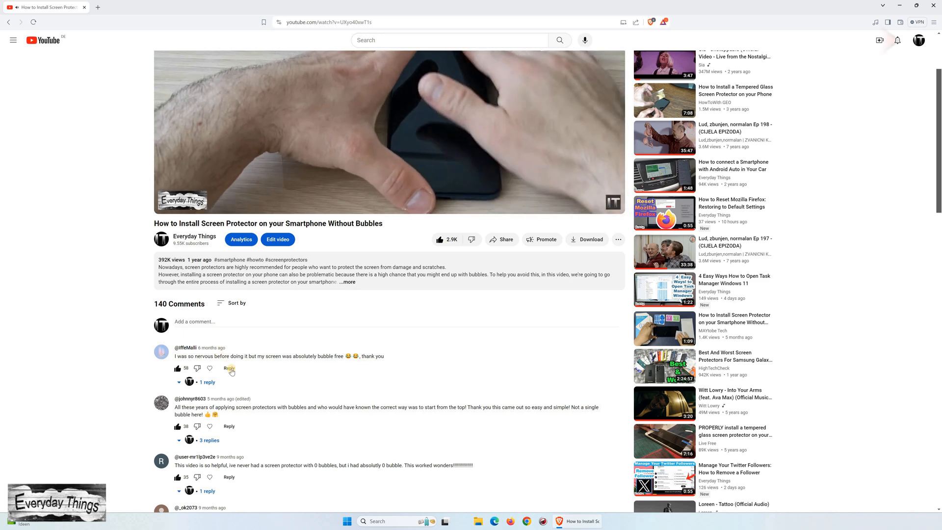
scroll(down, 3)
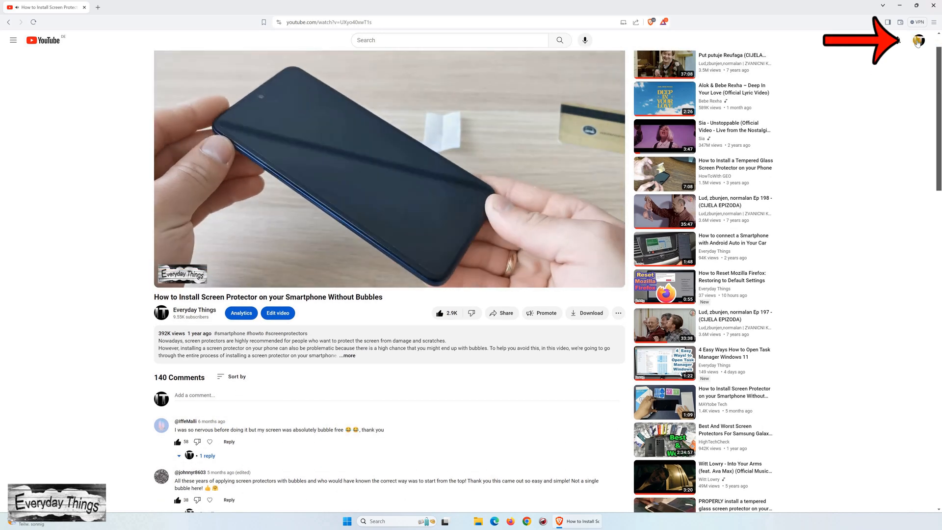
click(918, 40)
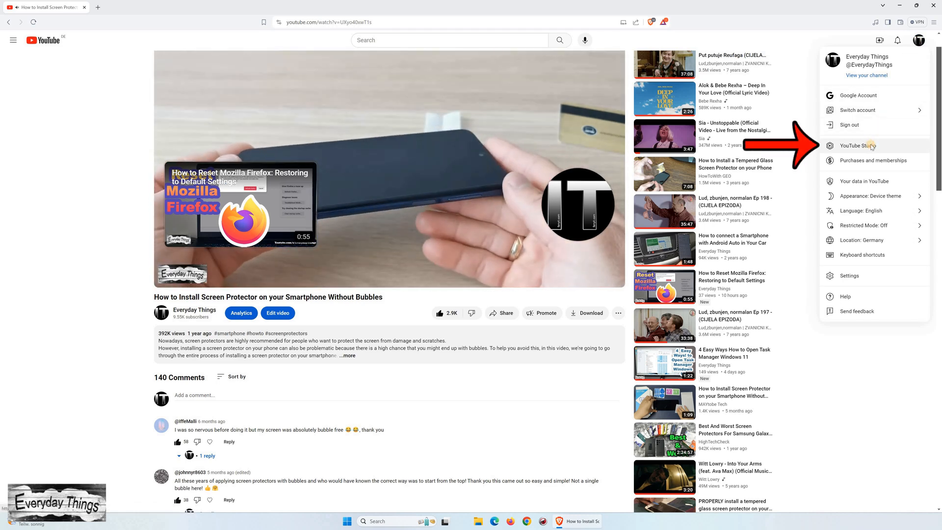
click(856, 145)
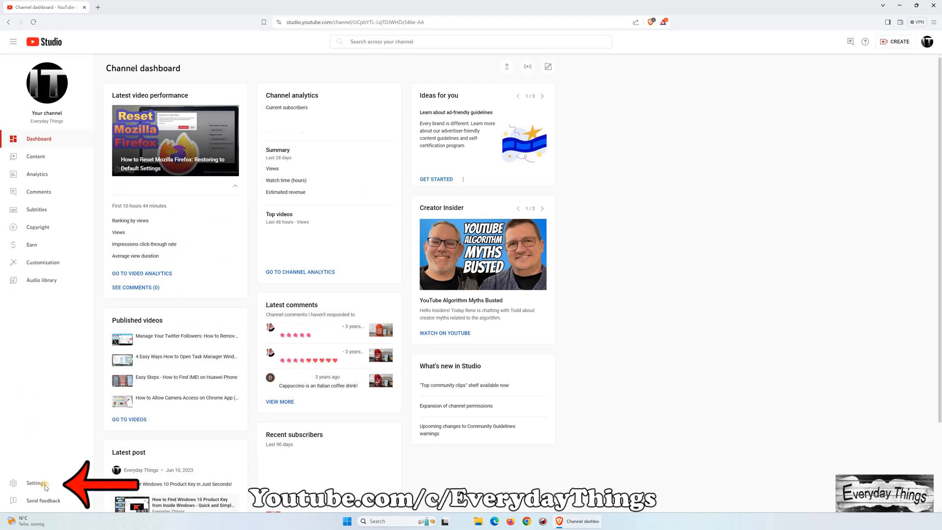
click(36, 483)
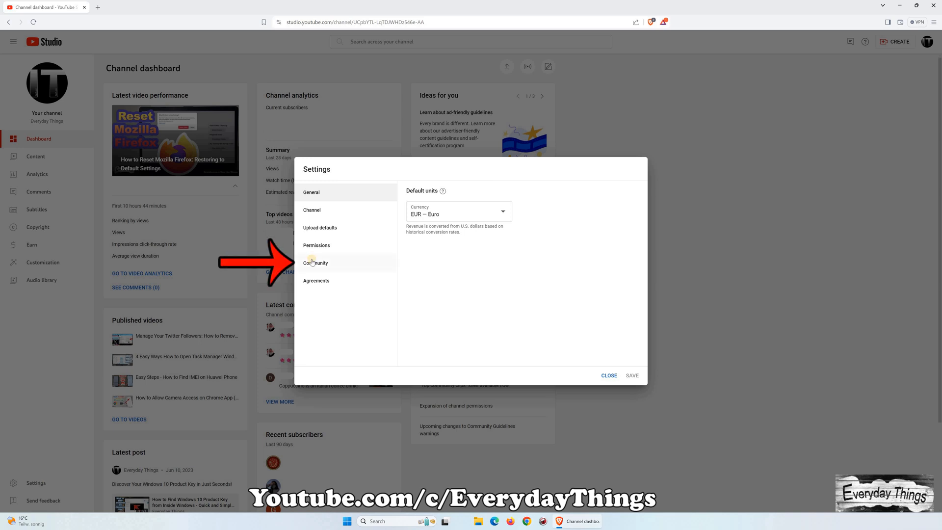
Switch Settings to the Community section's Defaults tab showing comments set to On.
click(316, 263)
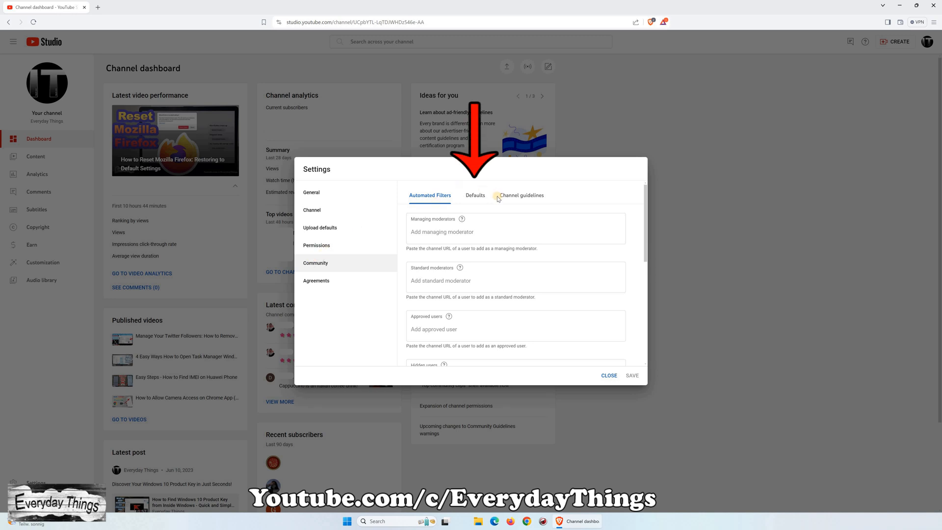
click(475, 194)
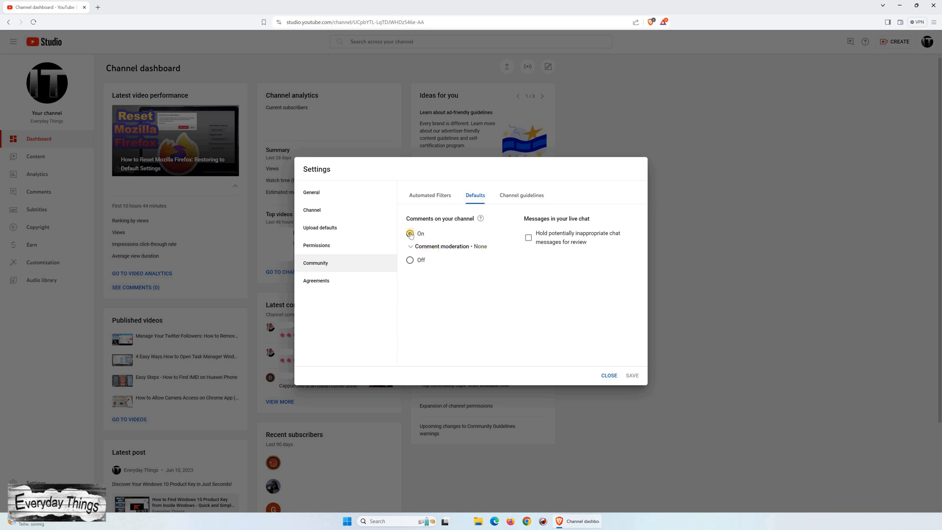
click(410, 246)
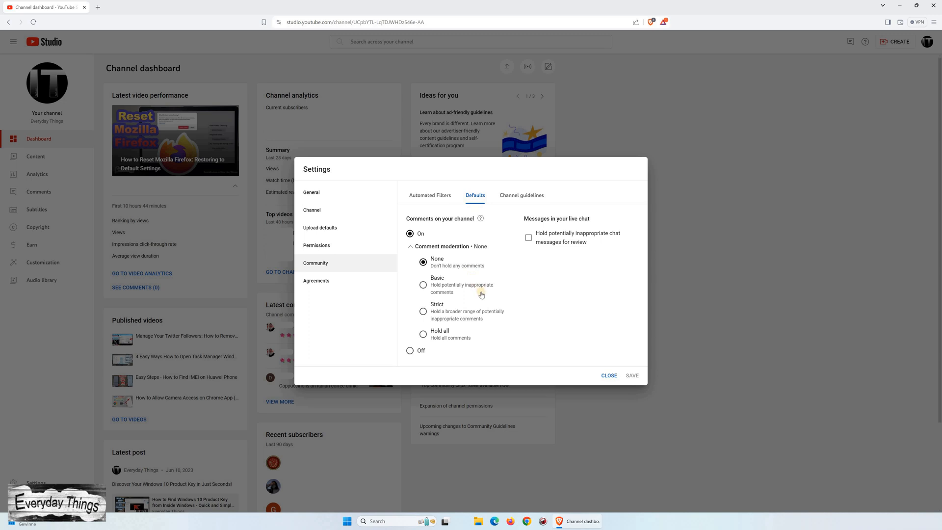
mouse_move(409, 242)
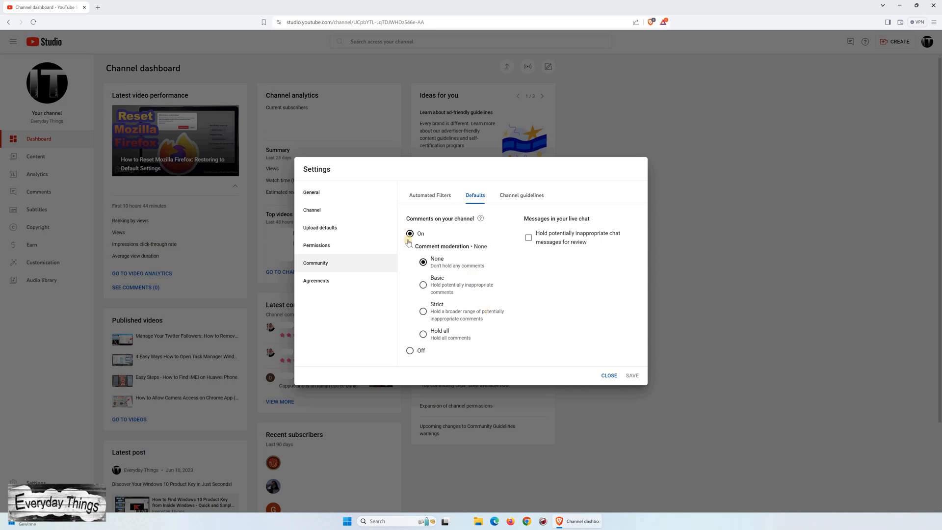
click(409, 247)
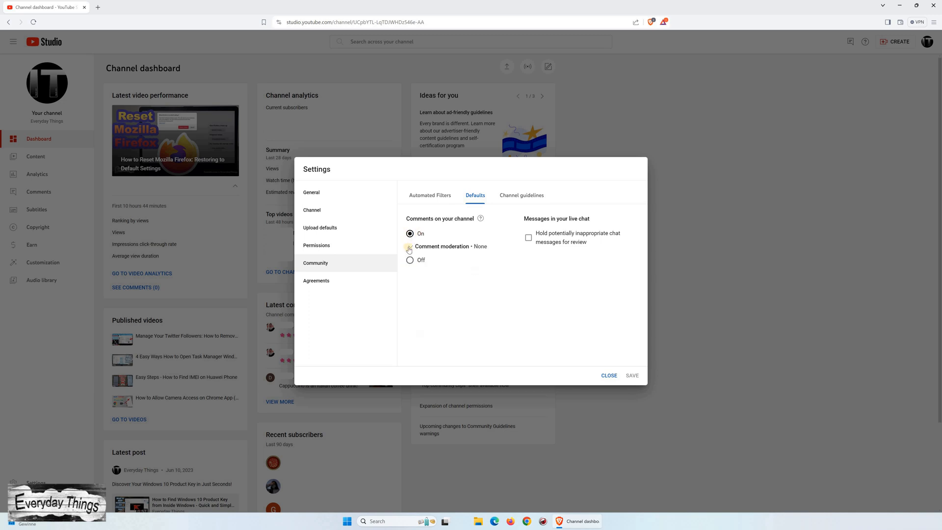
Set Comments on your channel to Off, leaving the change unsaved.
click(409, 259)
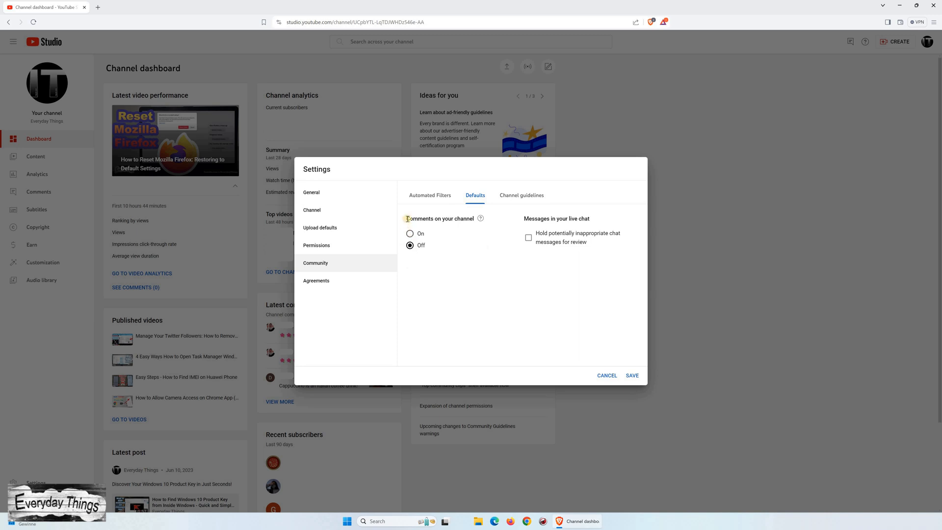
mouse_move(383, 231)
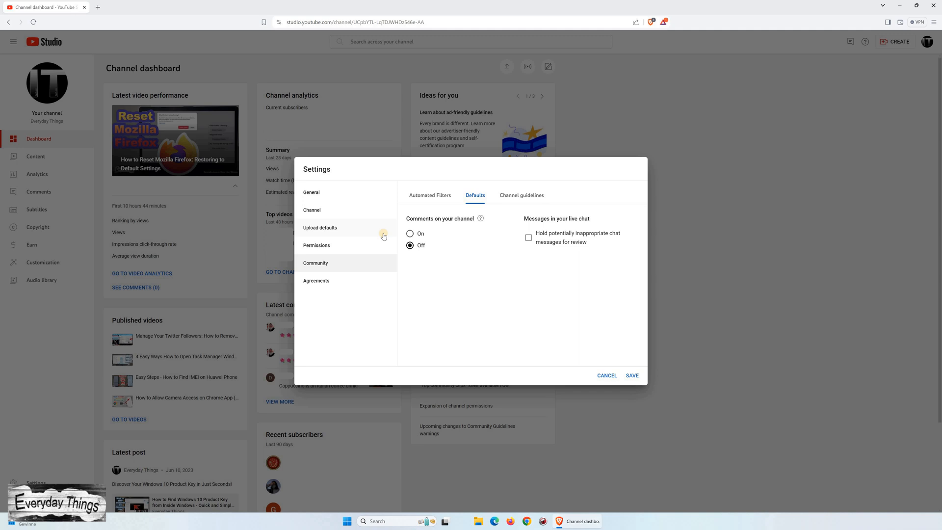
mouse_move(452, 250)
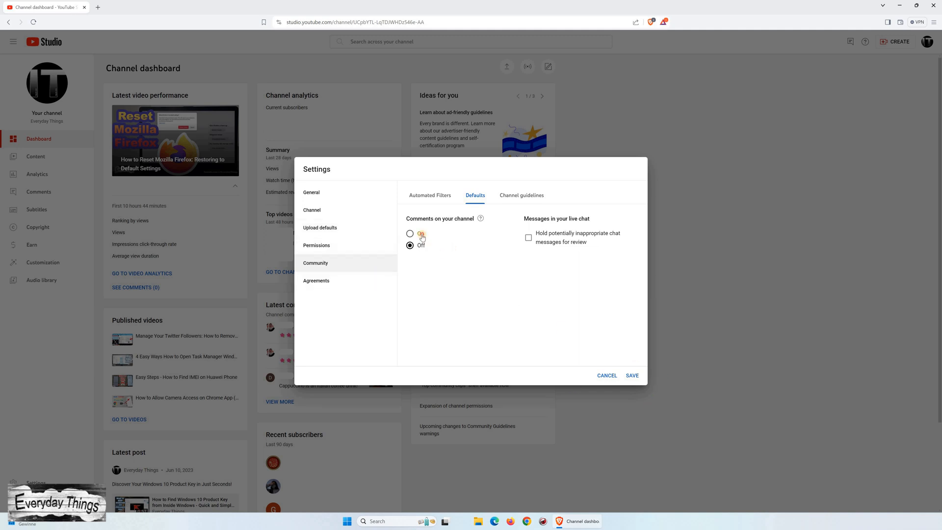
Set Comments on your channel back to On with moderation at None.
click(410, 233)
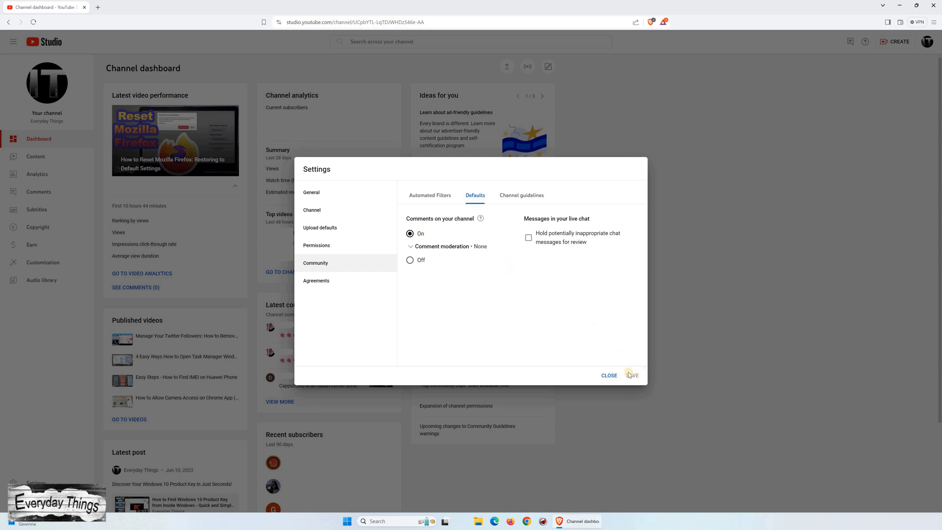
mouse_move(628, 373)
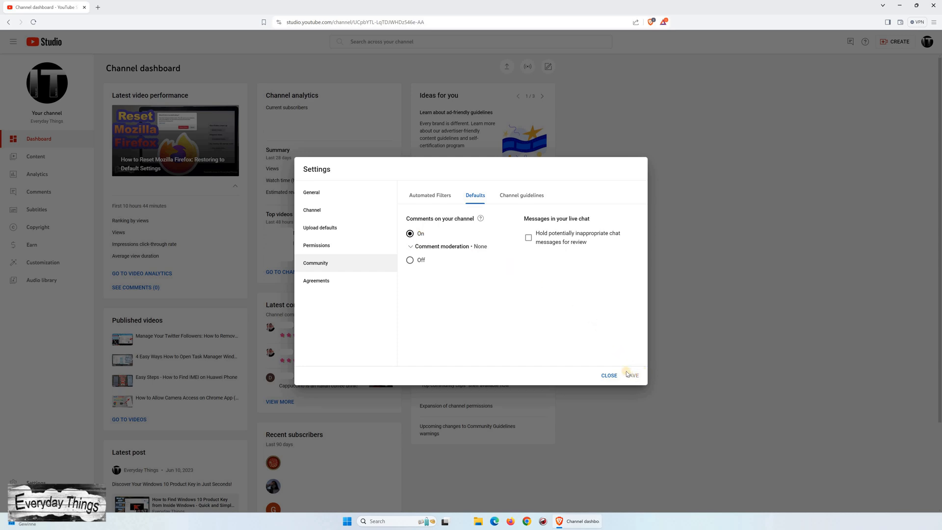